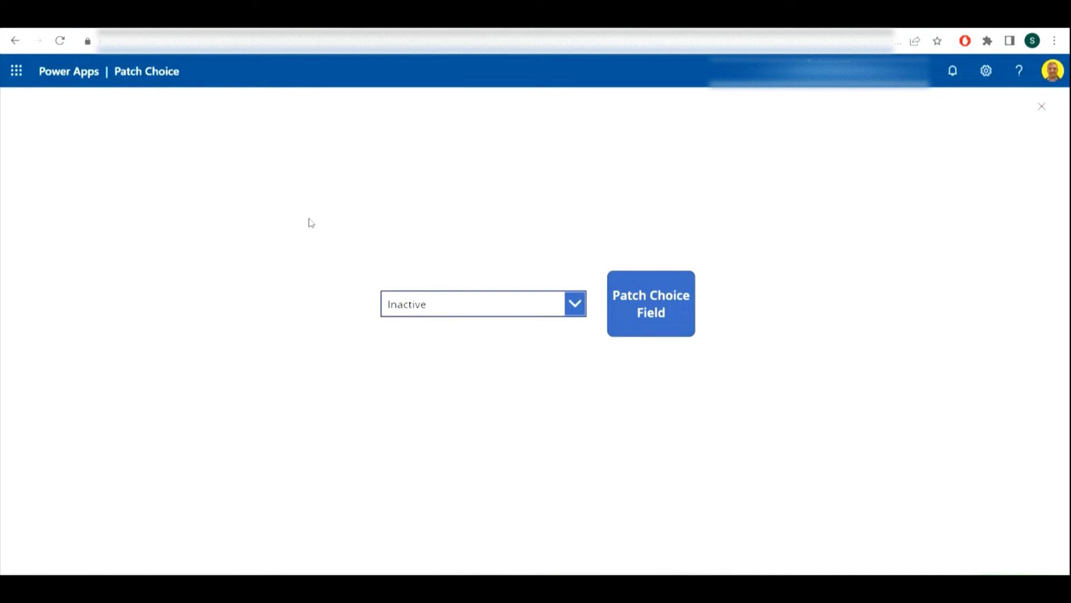
mouse_move(376, 249)
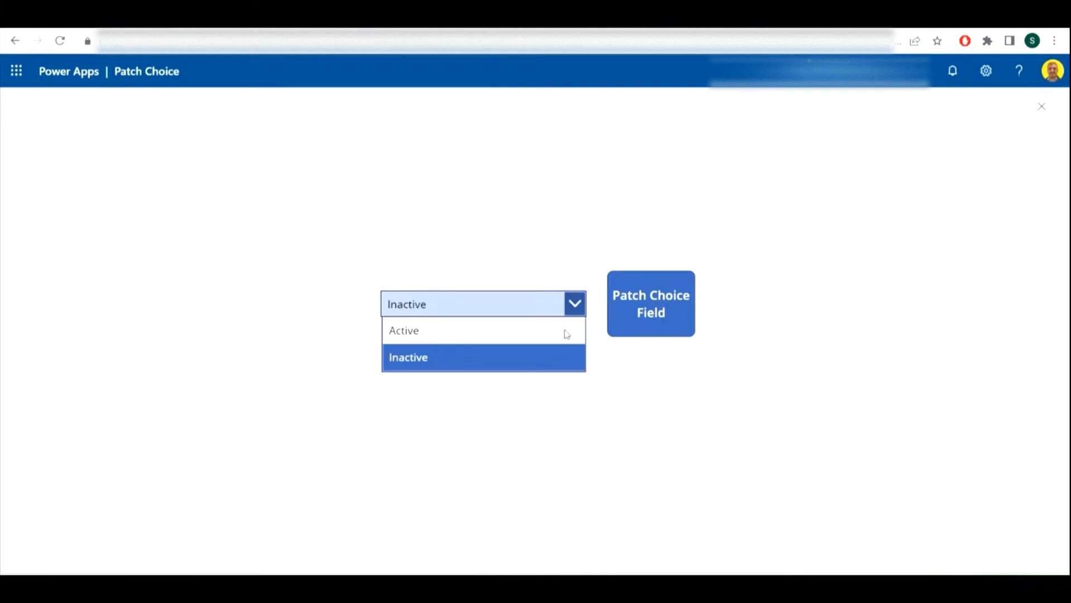
Close the preview to get back to editing the Patch Choice app.
click(404, 331)
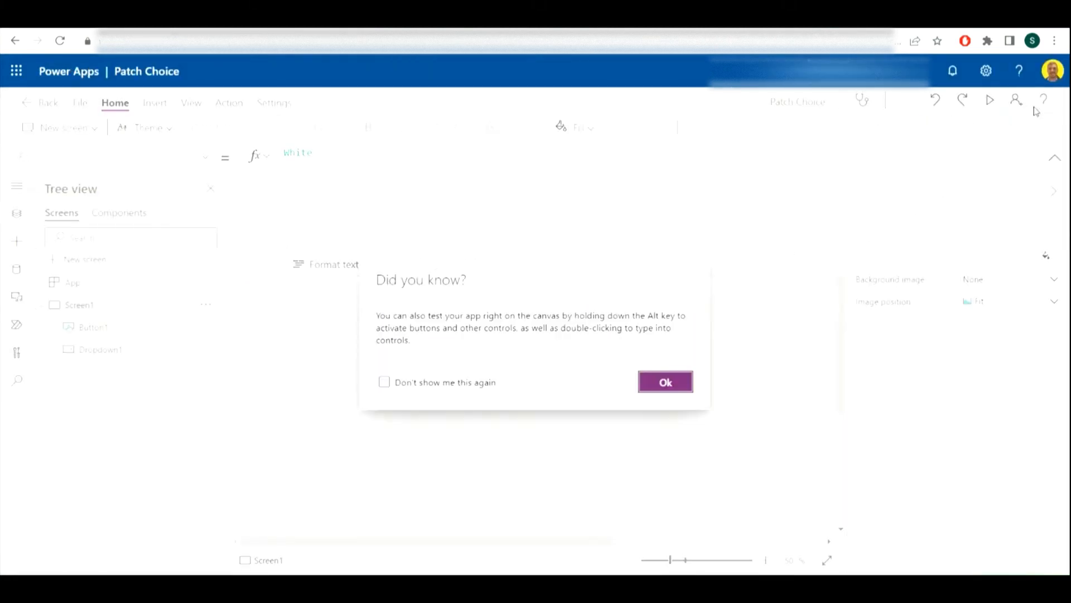
Dismiss the canvas-testing tip and select Dropdown1.Selected.Value in Button1's OnSelect Patch formula.
click(665, 381)
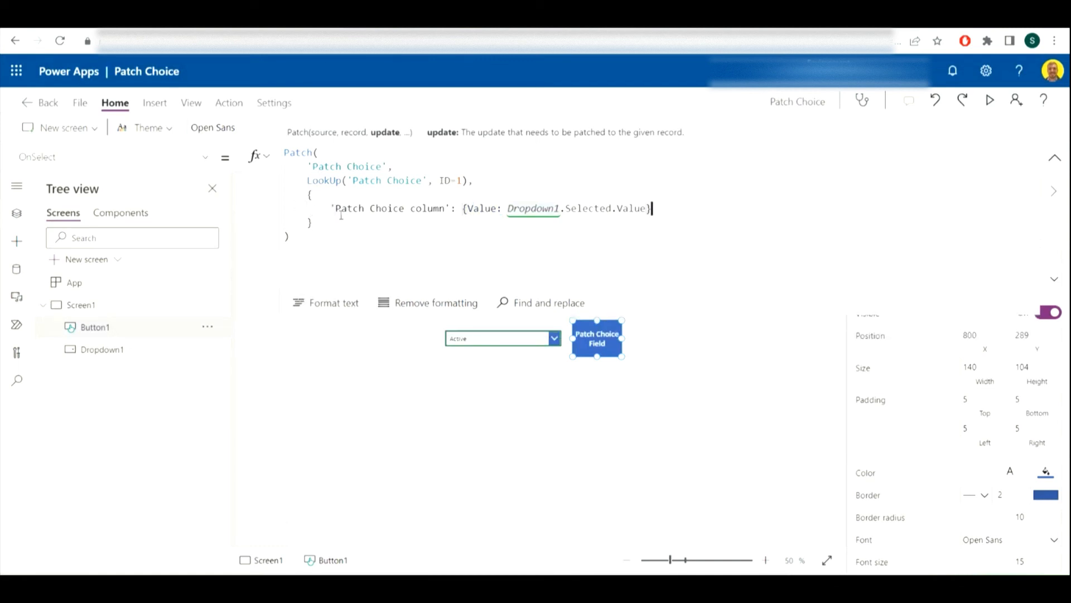
double_click(389, 207)
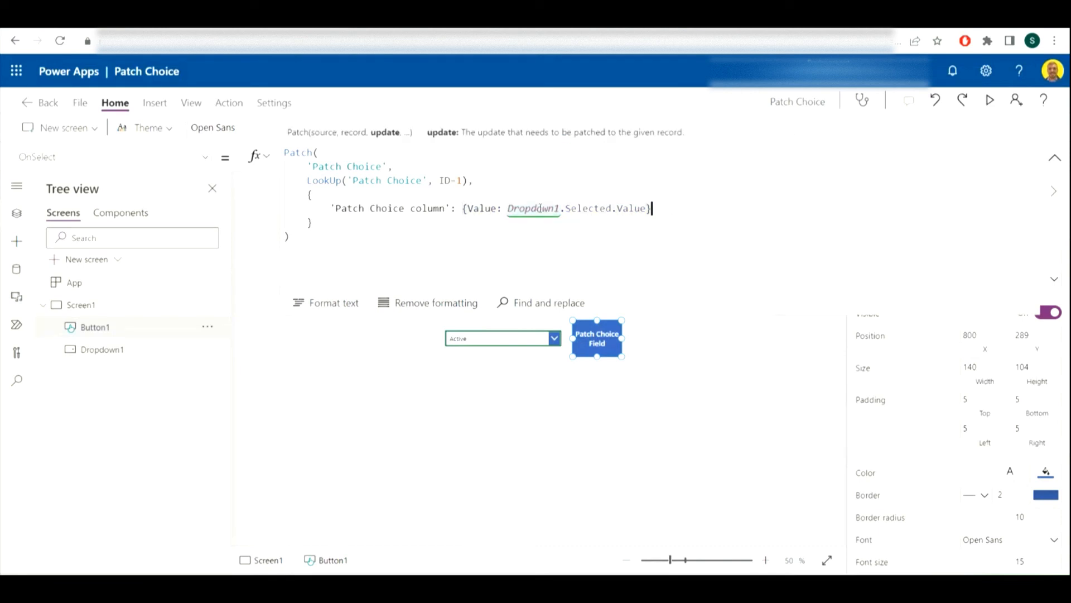
double_click(534, 209)
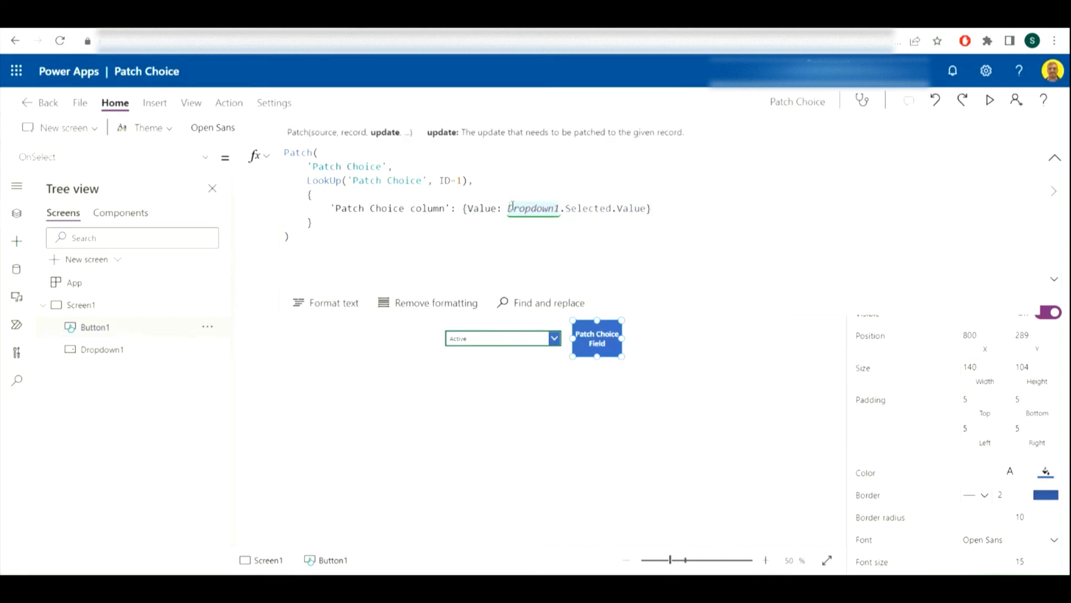
drag(509, 209, 647, 208)
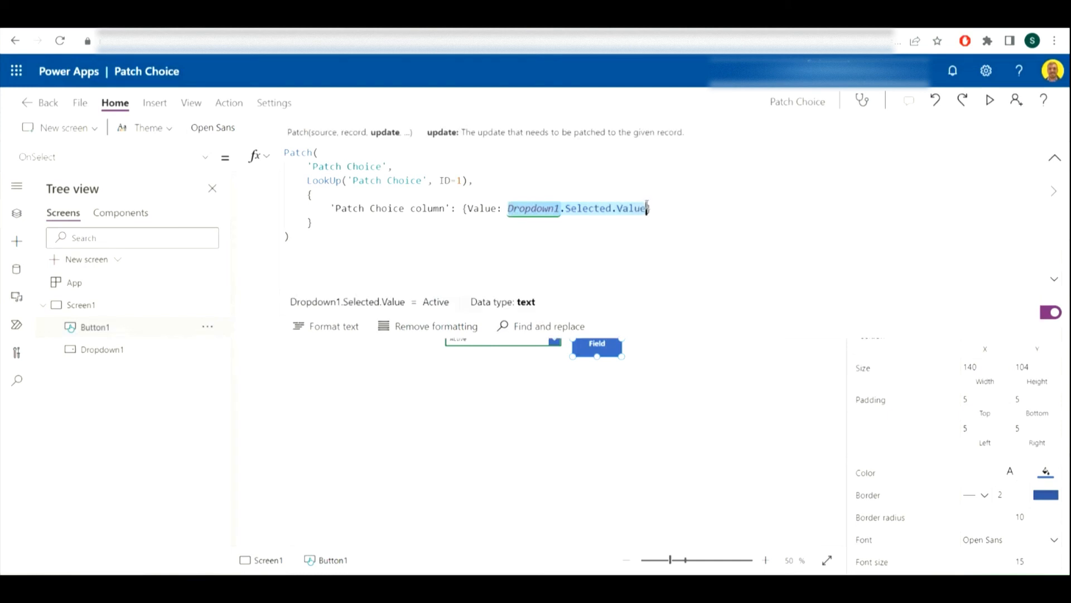
Replace the dropdown selection with the hard-coded string "Inactive" and run the app to try it.
text("Act)
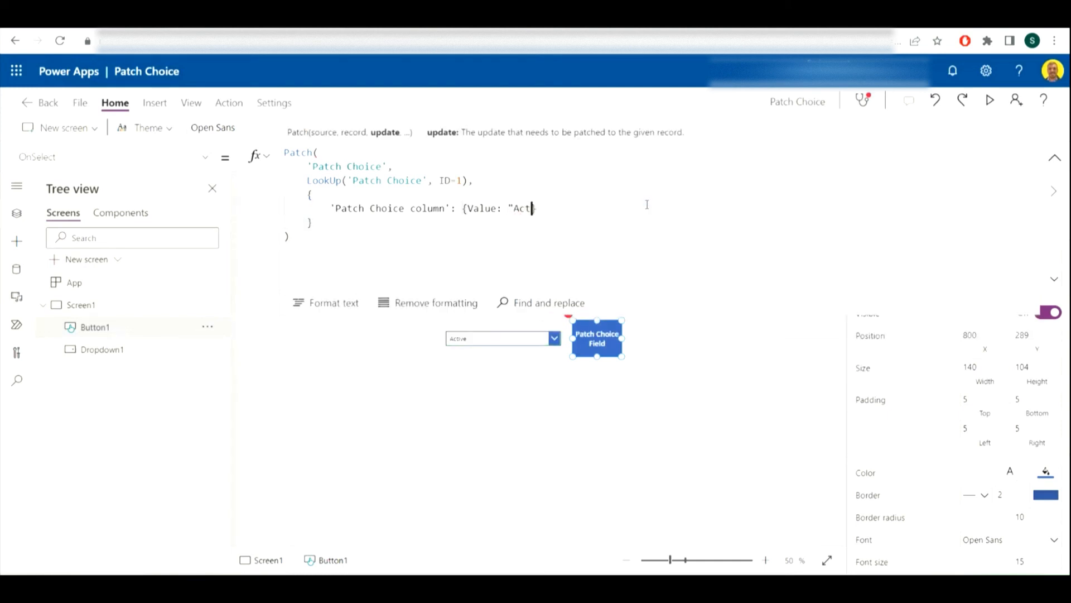
key(Backspace)
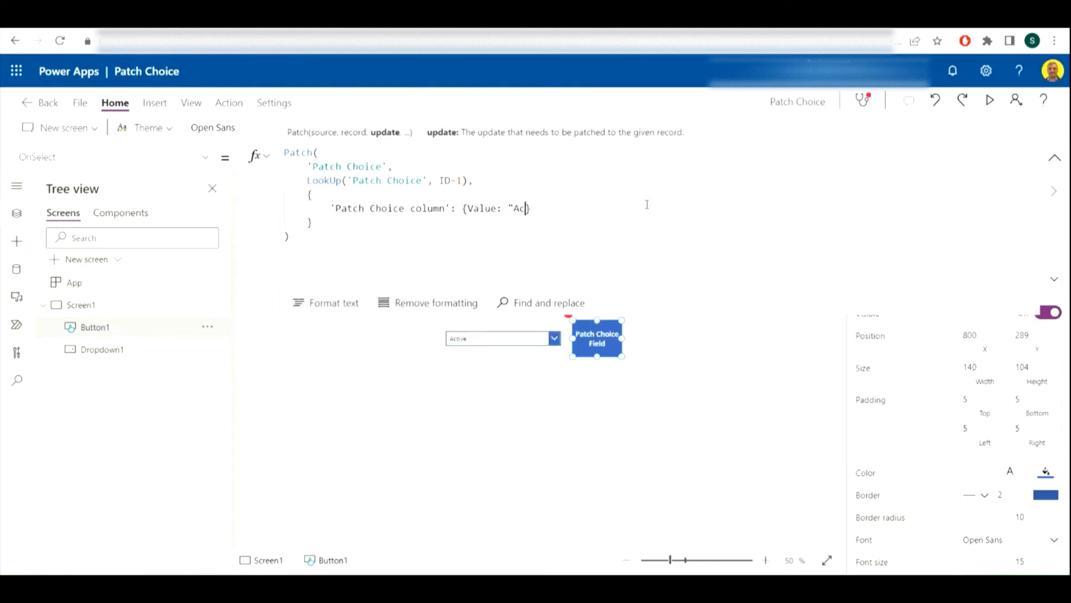
text(Inactive")
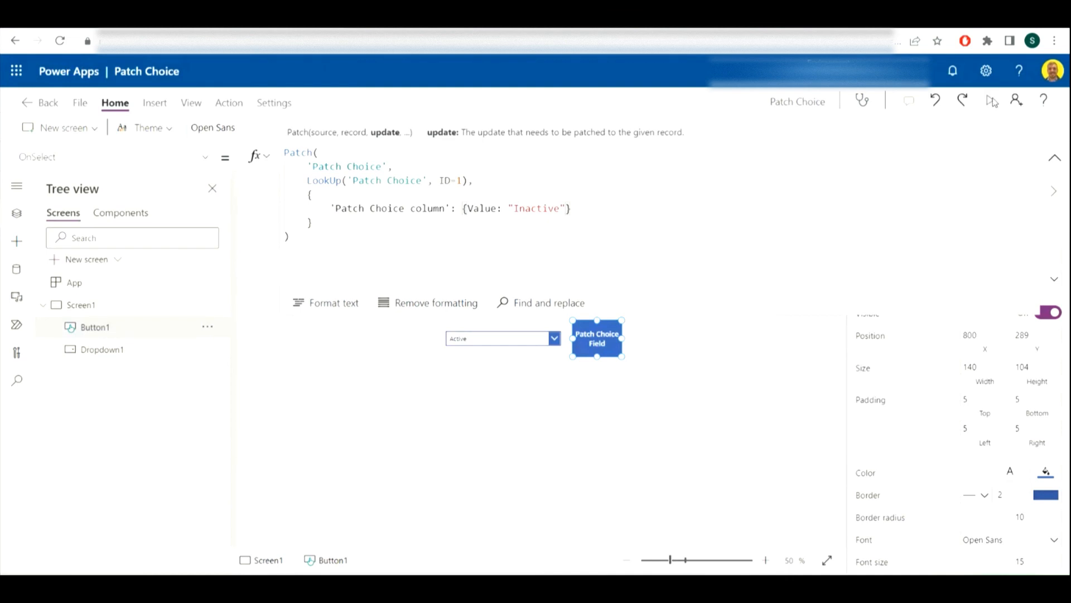
click(992, 101)
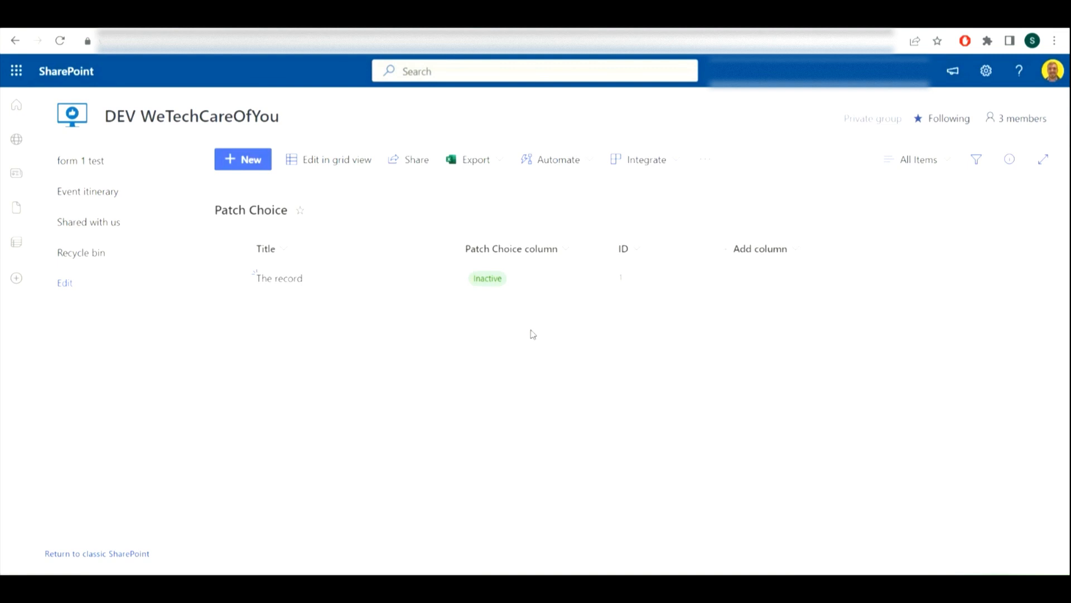
mouse_move(551, 341)
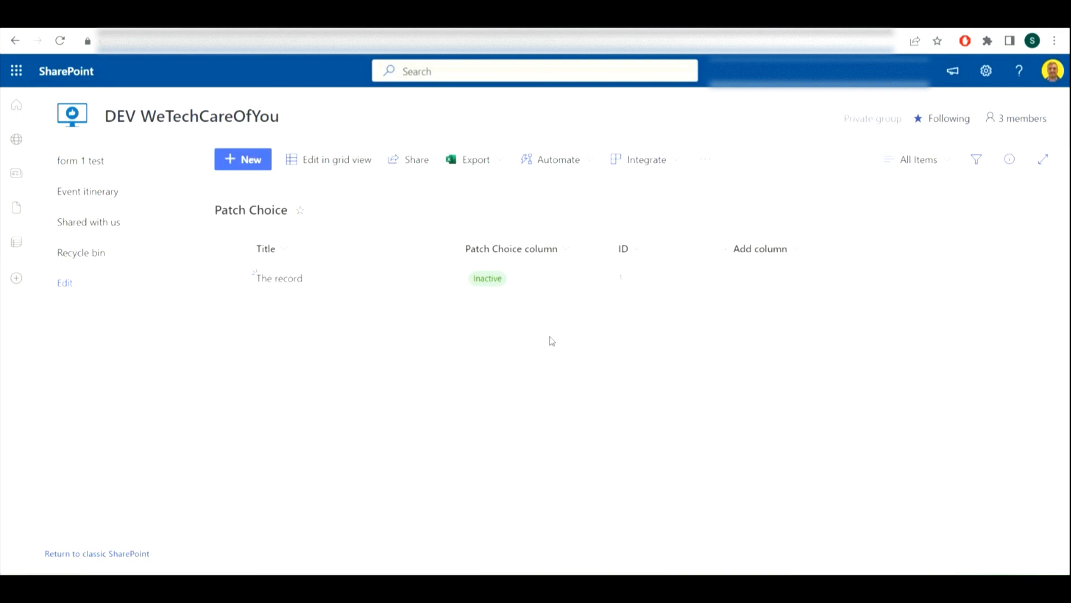